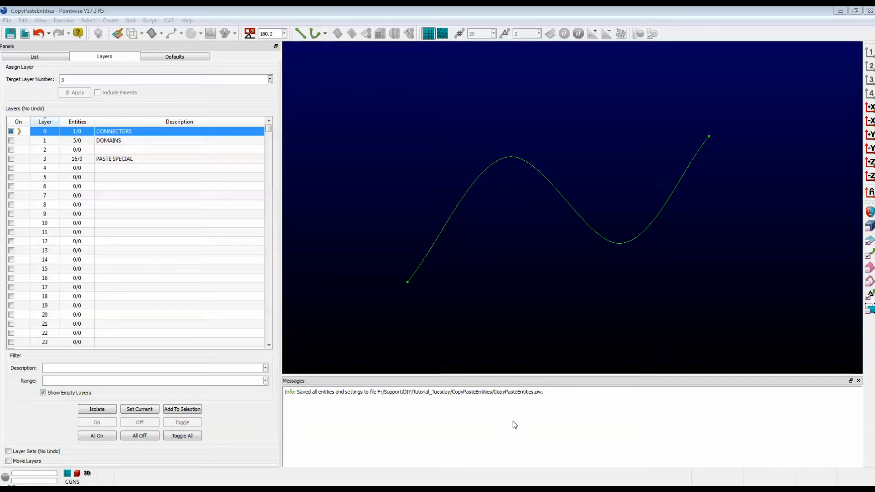
{"action": "mouse_move", "coordinate": [585, 228]}
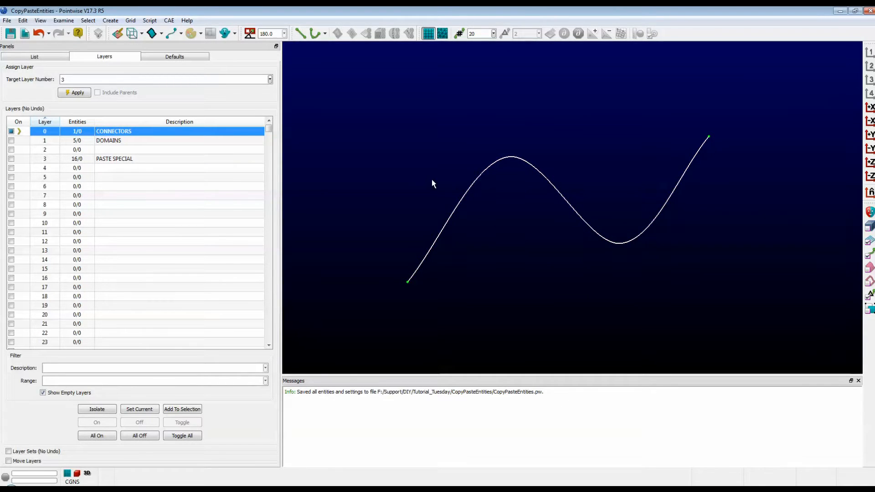
Copy the selected curved connector to the paste buffer with Edit > Copy
{"action": "left_click", "coordinate": [22, 20]}
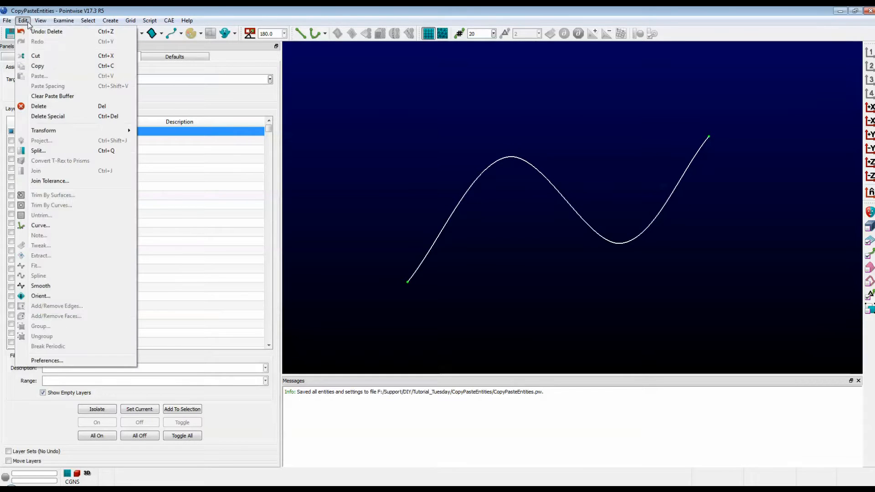
{"action": "left_click", "coordinate": [37, 66]}
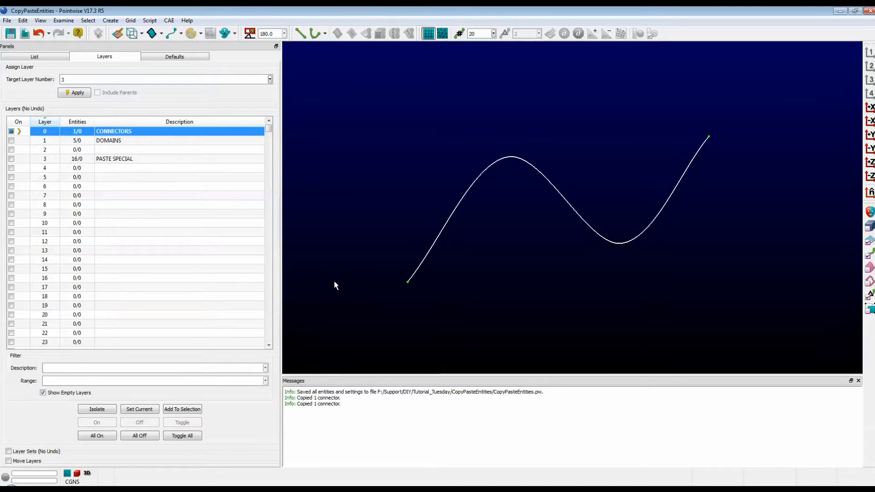
{"action": "mouse_move", "coordinate": [335, 283]}
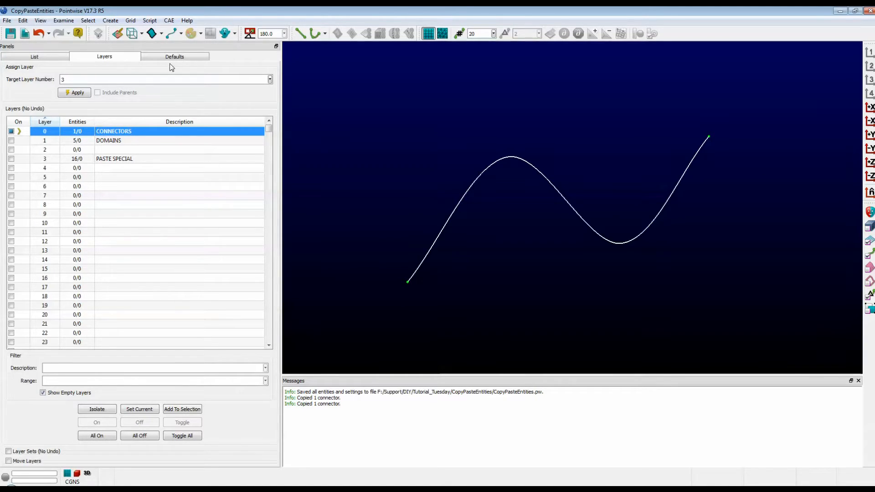
Open the Edit menu to paste the copied connector
{"action": "left_click", "coordinate": [23, 20]}
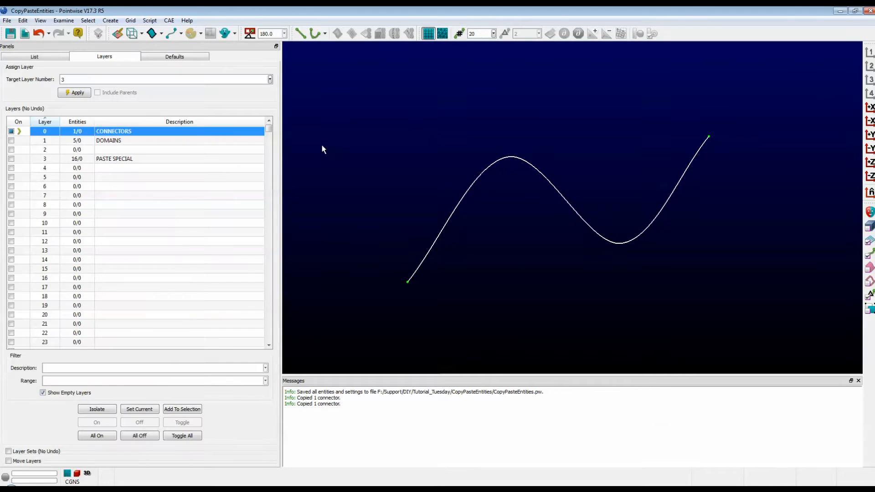
{"action": "mouse_move", "coordinate": [374, 130]}
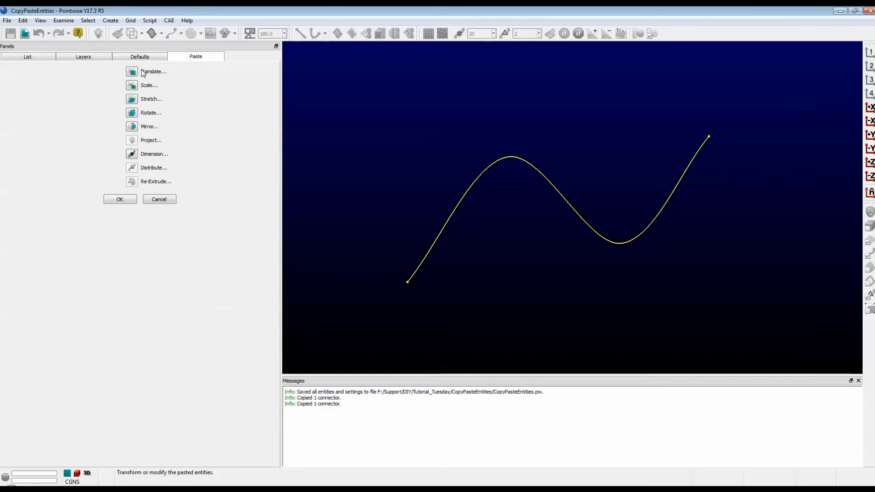
{"action": "mouse_move", "coordinate": [187, 94]}
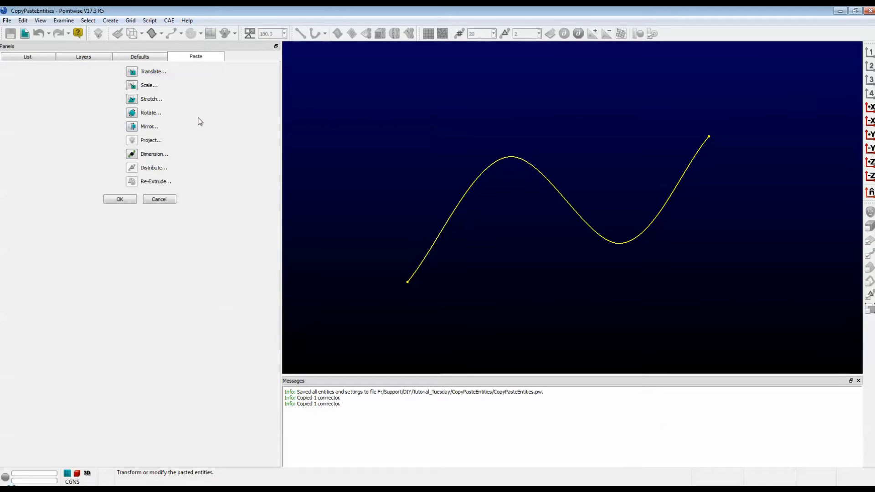
{"action": "mouse_move", "coordinate": [202, 114]}
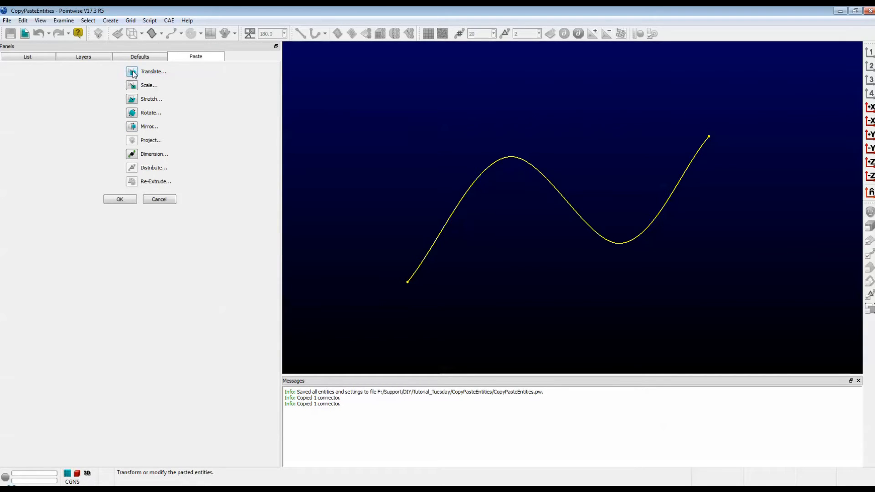
Translate the pasted connector copy by offset vector 0 20 0
{"action": "left_click", "coordinate": [153, 72]}
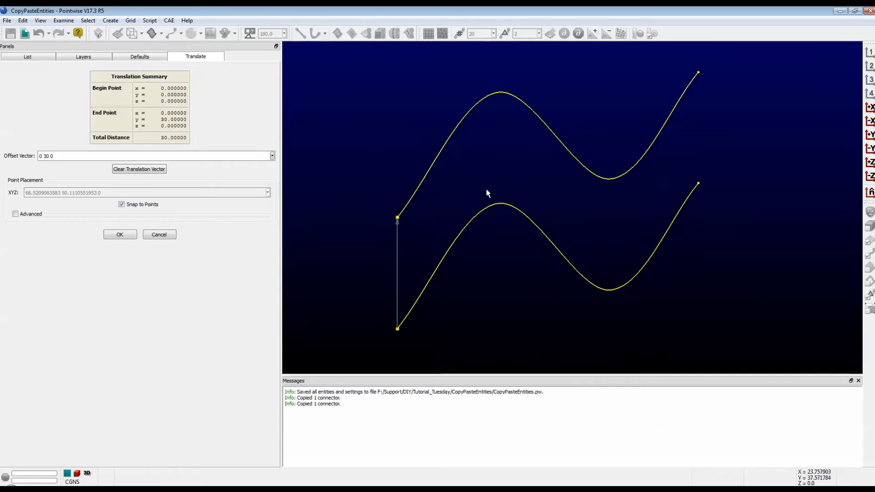
{"action": "mouse_move", "coordinate": [395, 157]}
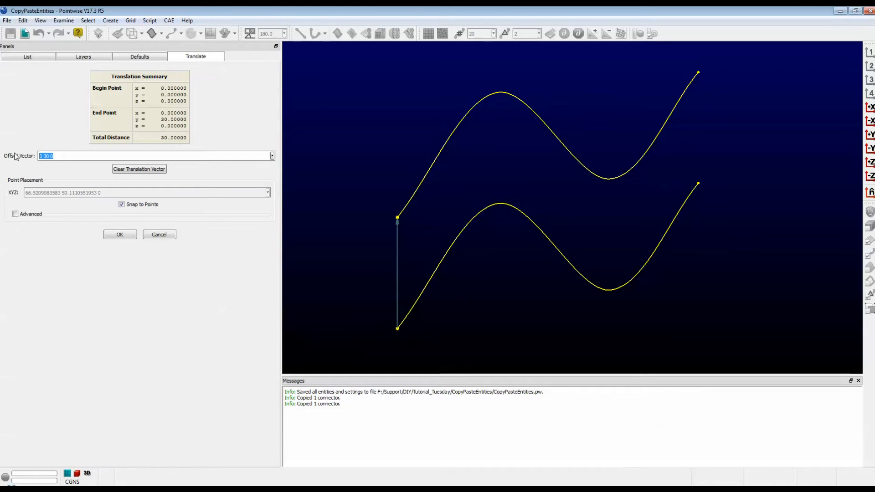
{"action": "type", "text": "0 20"}
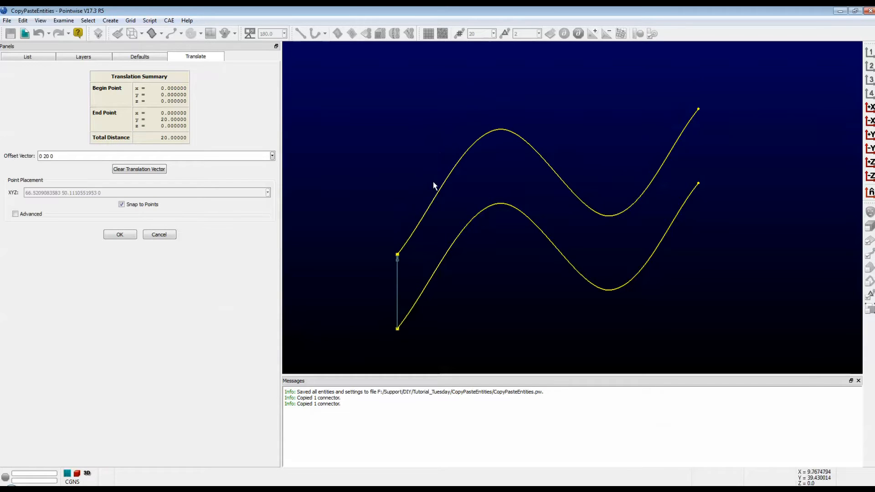
{"action": "mouse_move", "coordinate": [447, 178]}
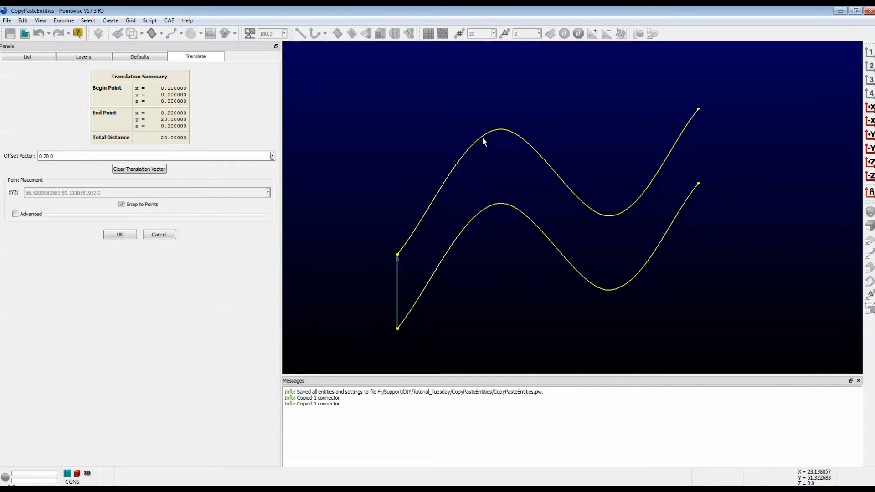
{"action": "mouse_move", "coordinate": [495, 154]}
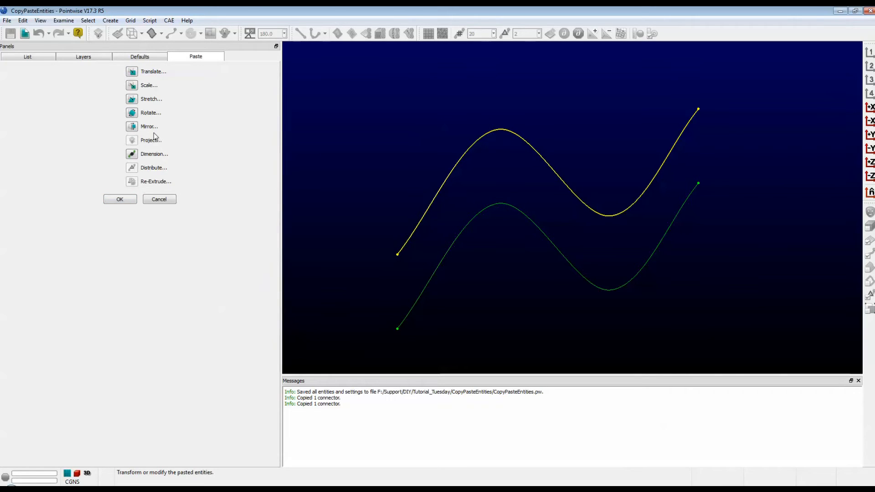
Confirm the paste, leaving a second connector 20 units above the original
{"action": "left_click", "coordinate": [120, 199]}
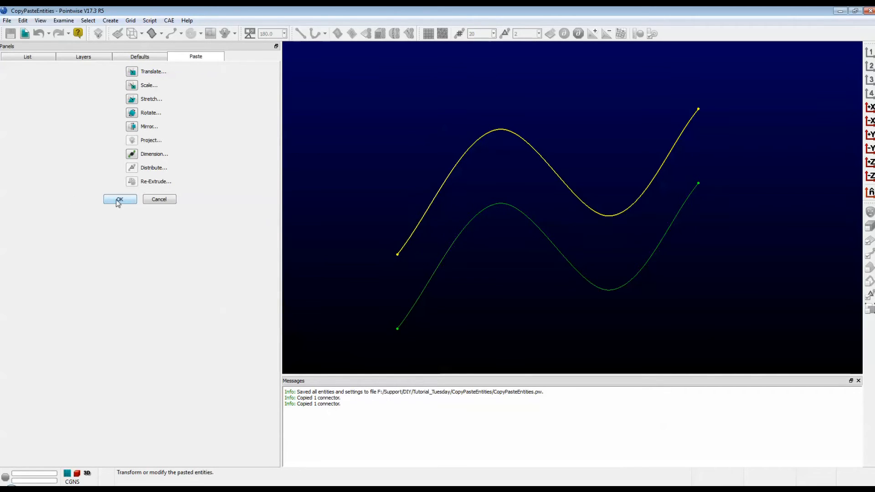
{"action": "left_click", "coordinate": [119, 199]}
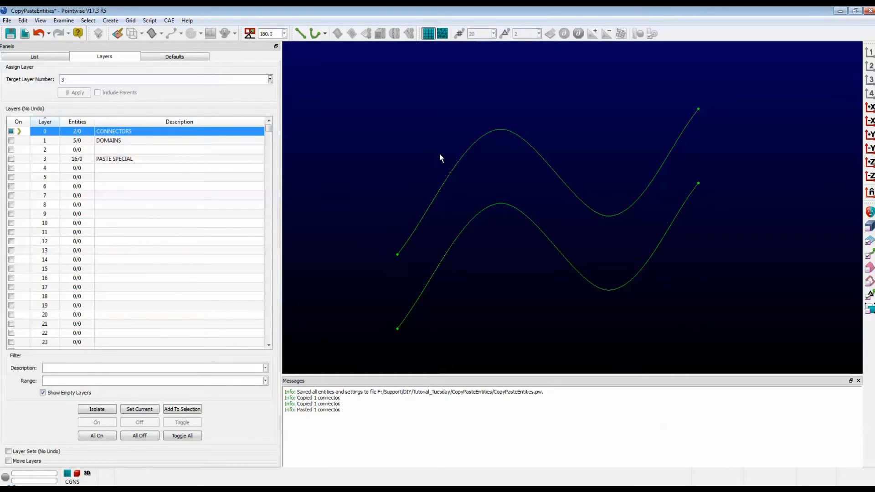
Isolate layer 1 DOMAINS so only the structured grid domain is displayed
{"action": "left_click", "coordinate": [109, 140]}
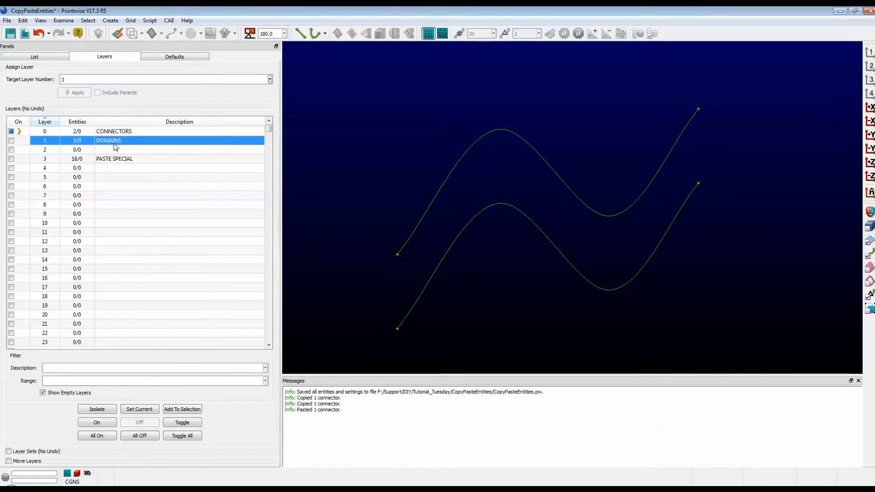
{"action": "left_click", "coordinate": [97, 409]}
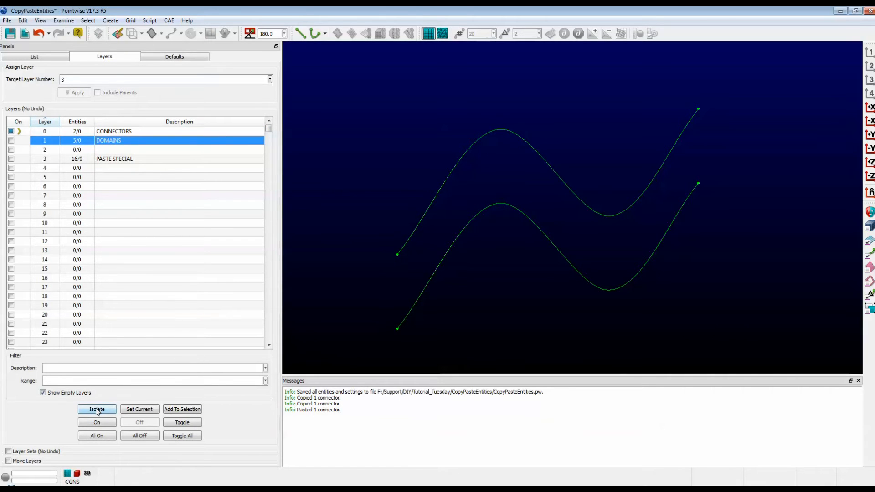
{"action": "left_click", "coordinate": [96, 409]}
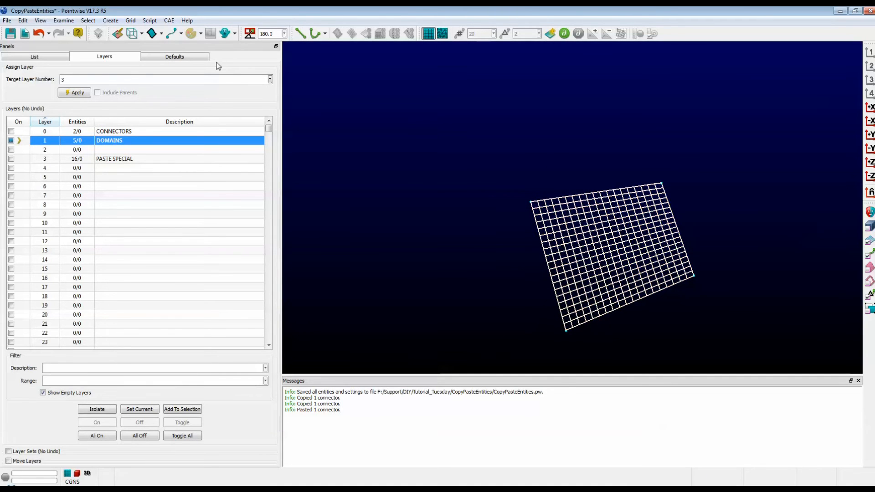
{"action": "left_click", "coordinate": [22, 20]}
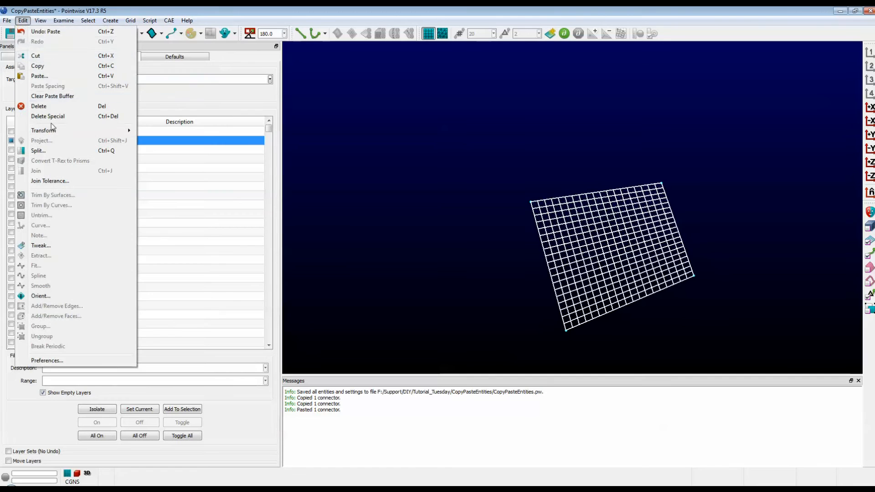
Copy and paste the grid domain, choosing Rotate for the pasted copy
{"action": "left_click", "coordinate": [37, 65]}
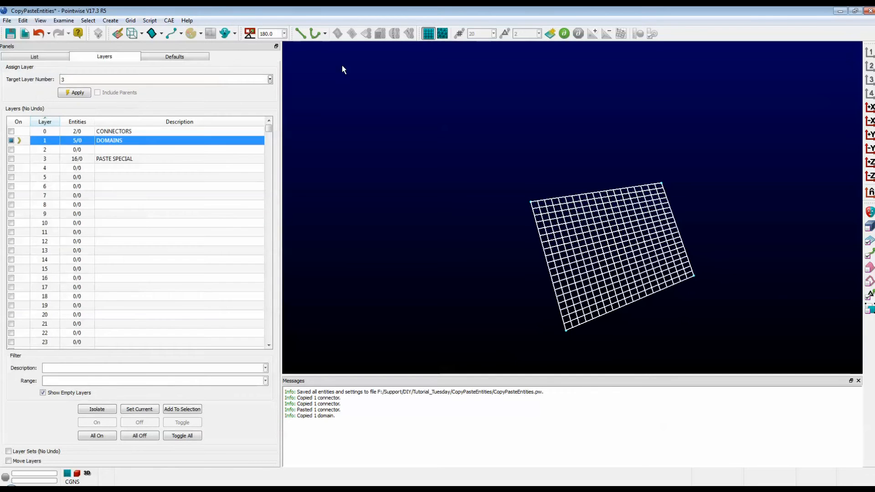
{"action": "left_click", "coordinate": [22, 21]}
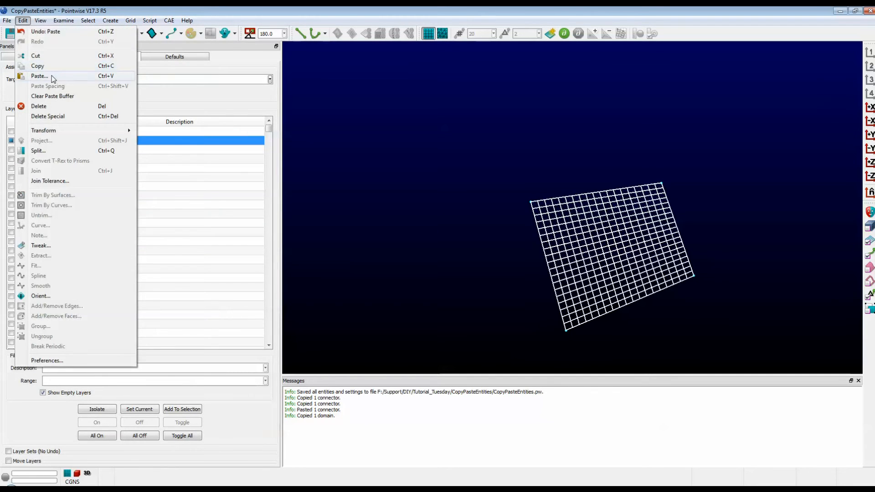
{"action": "left_click", "coordinate": [40, 76]}
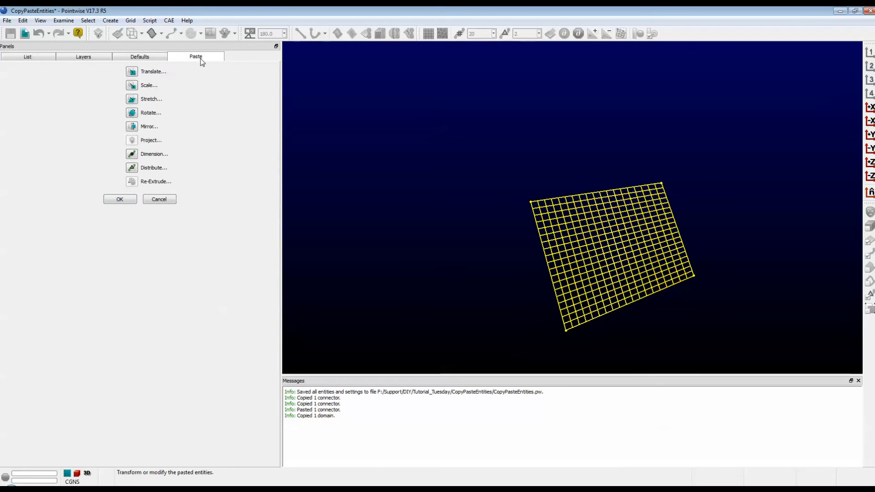
{"action": "mouse_move", "coordinate": [211, 100]}
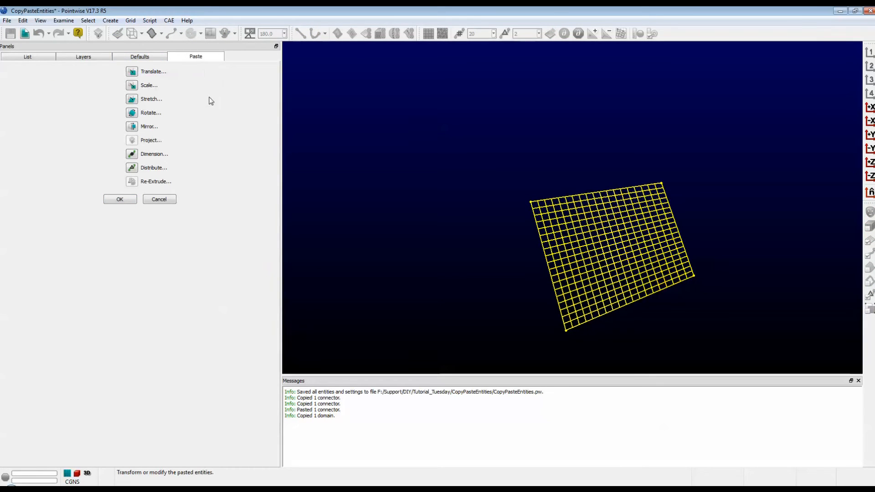
{"action": "left_click", "coordinate": [151, 112]}
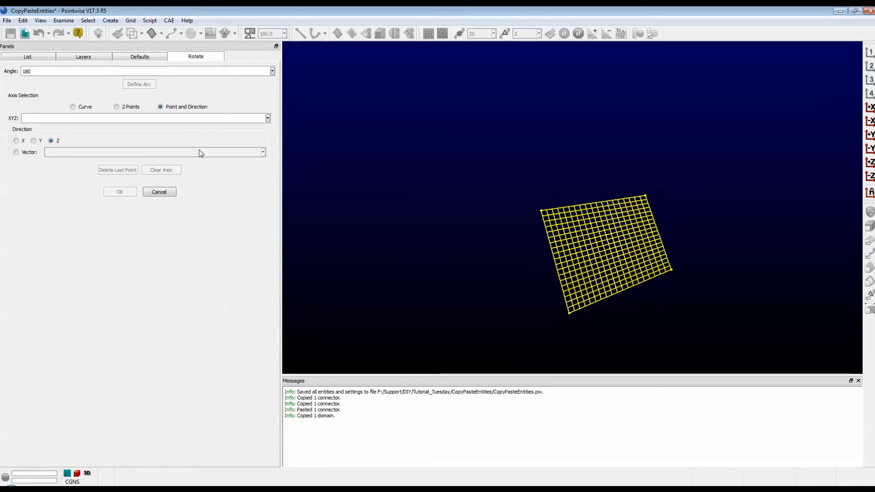
Set the rotation angle to 90 about the domain's left corner as pivot
{"action": "left_click", "coordinate": [67, 71]}
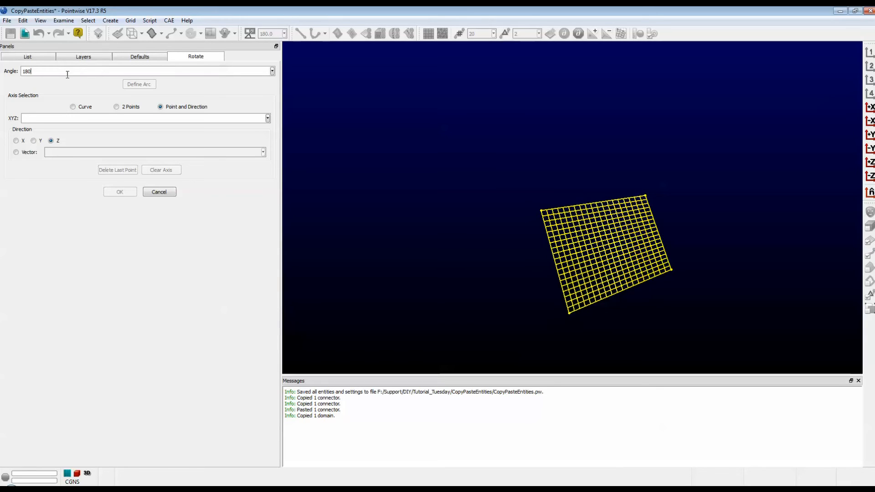
{"action": "type", "text": "90"}
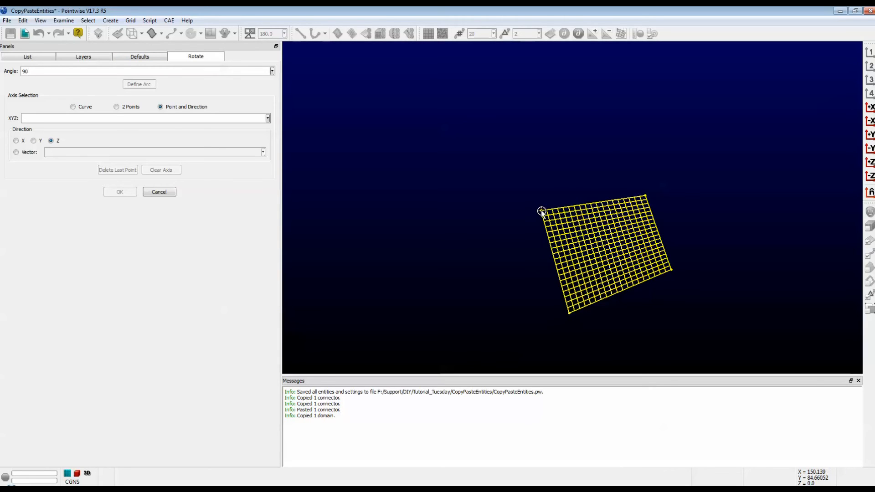
{"action": "left_click", "coordinate": [541, 211]}
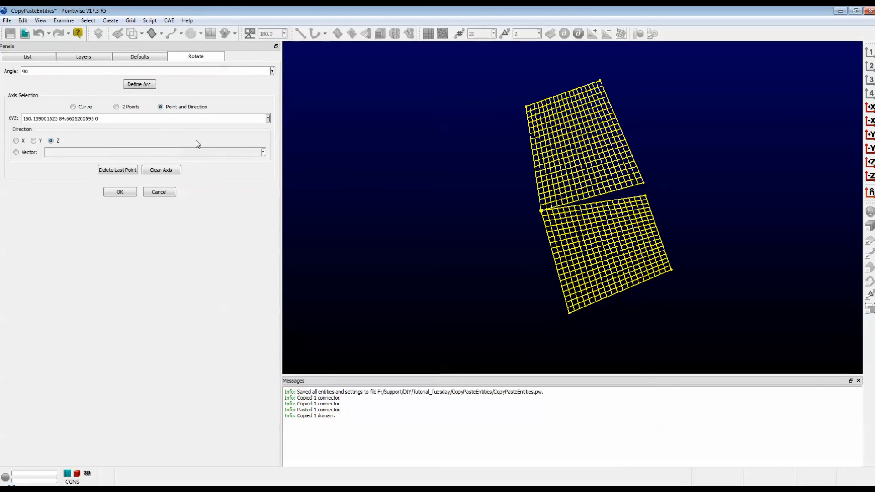
{"action": "mouse_move", "coordinate": [346, 149]}
{"action": "type", "text": "180"}
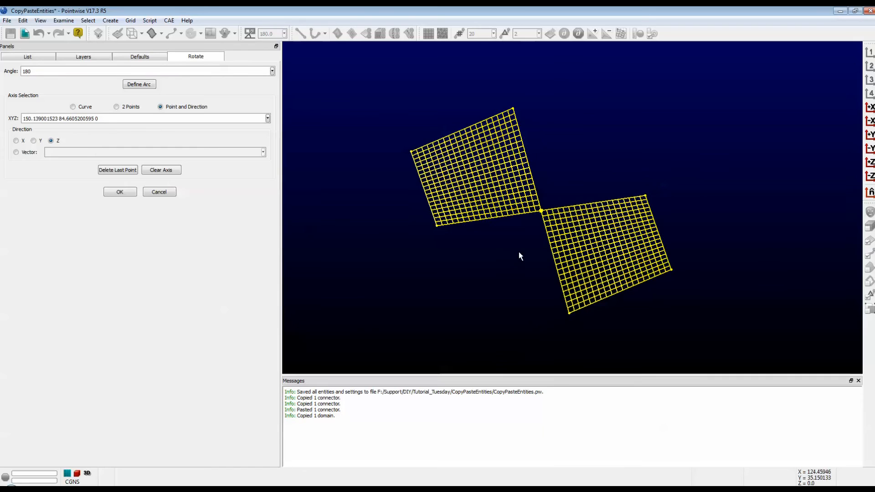
{"action": "mouse_move", "coordinate": [485, 216]}
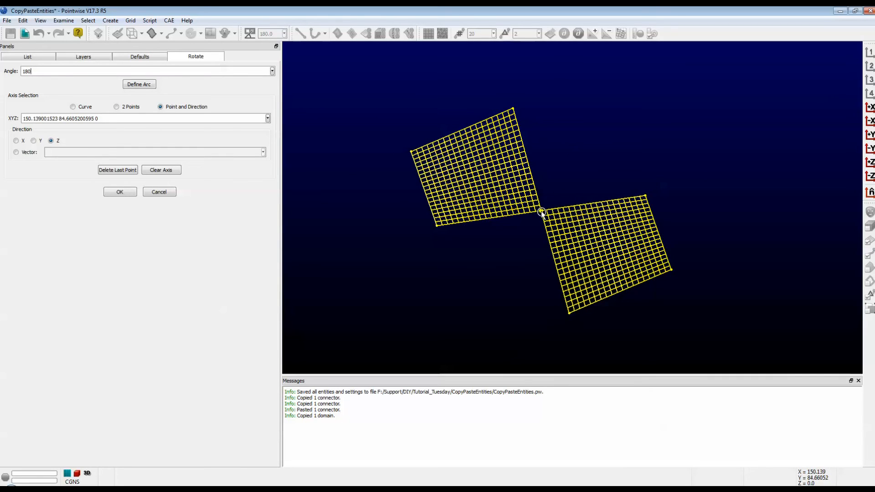
{"action": "mouse_move", "coordinate": [462, 185]}
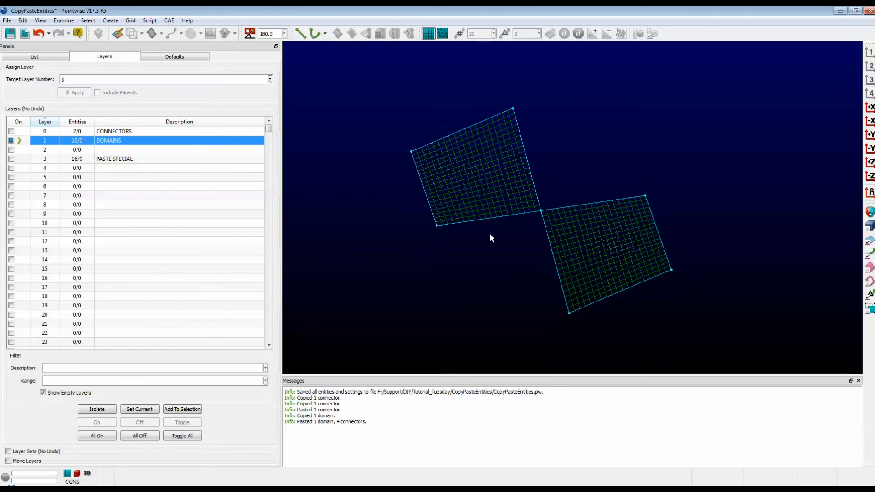
{"action": "mouse_move", "coordinate": [449, 270]}
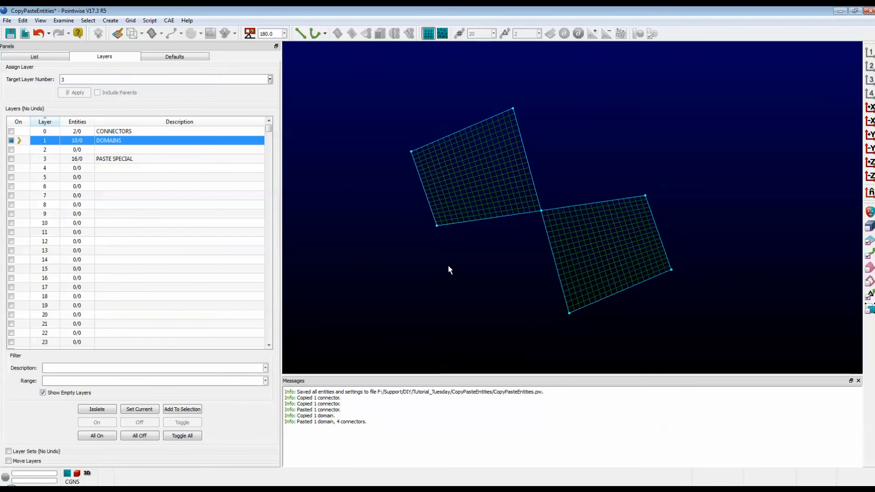
{"action": "mouse_move", "coordinate": [449, 247]}
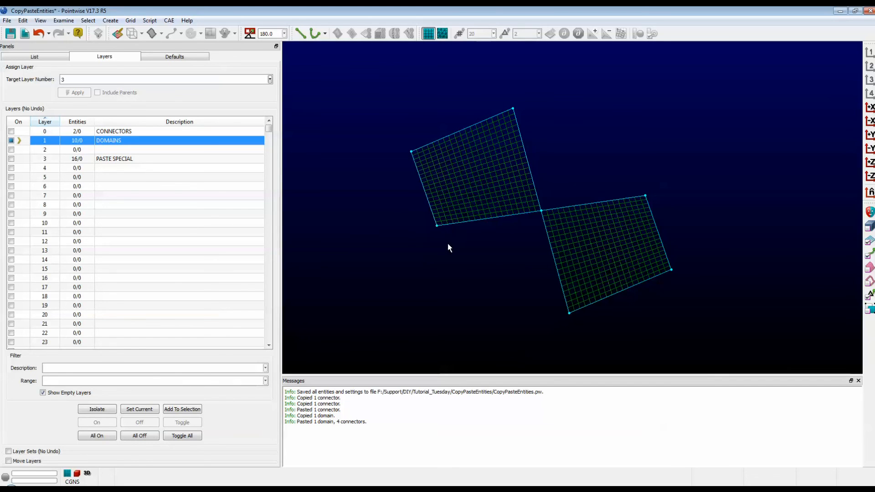